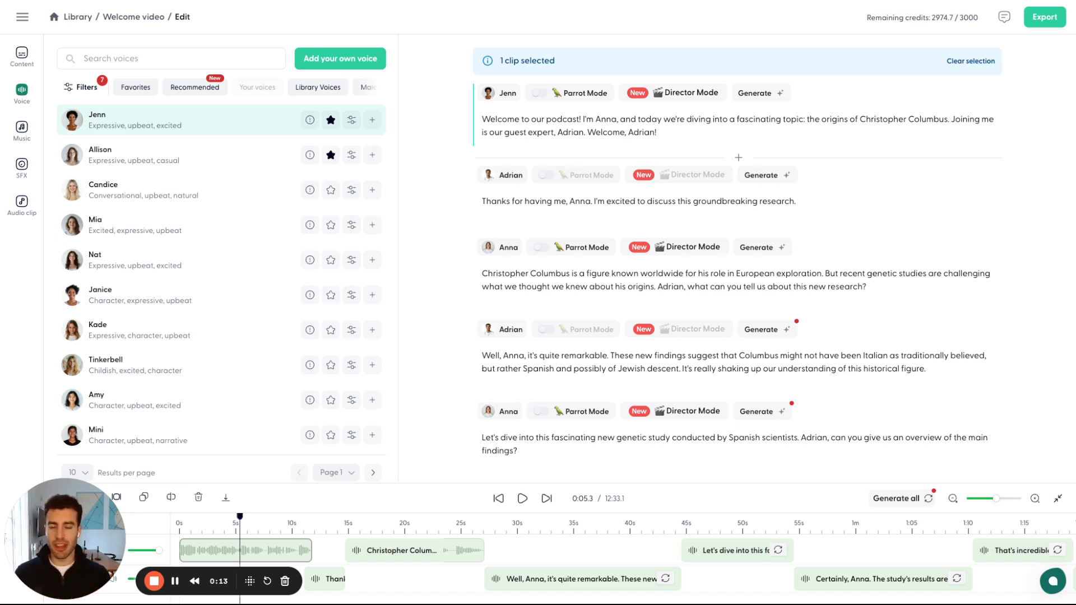
pyautogui.moveTo(488, 93)
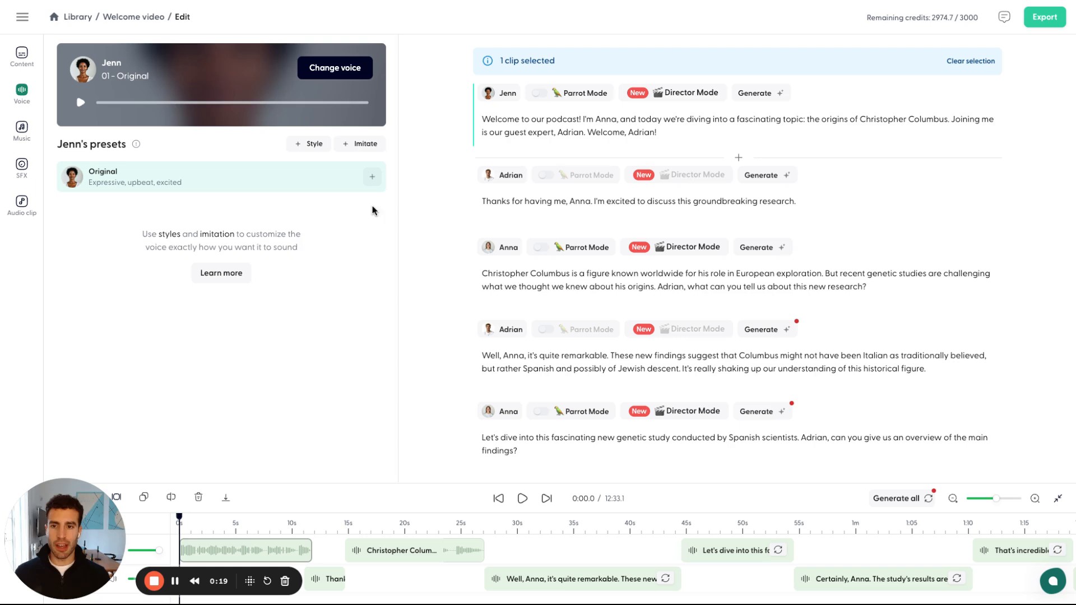
pyautogui.moveTo(90, 149)
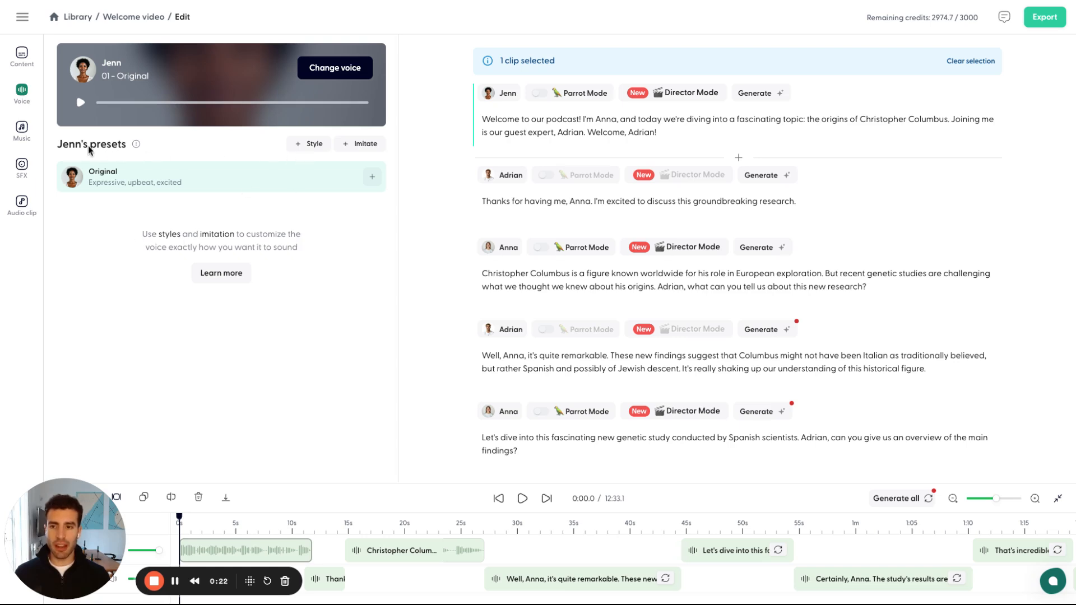
pyautogui.moveTo(61, 256)
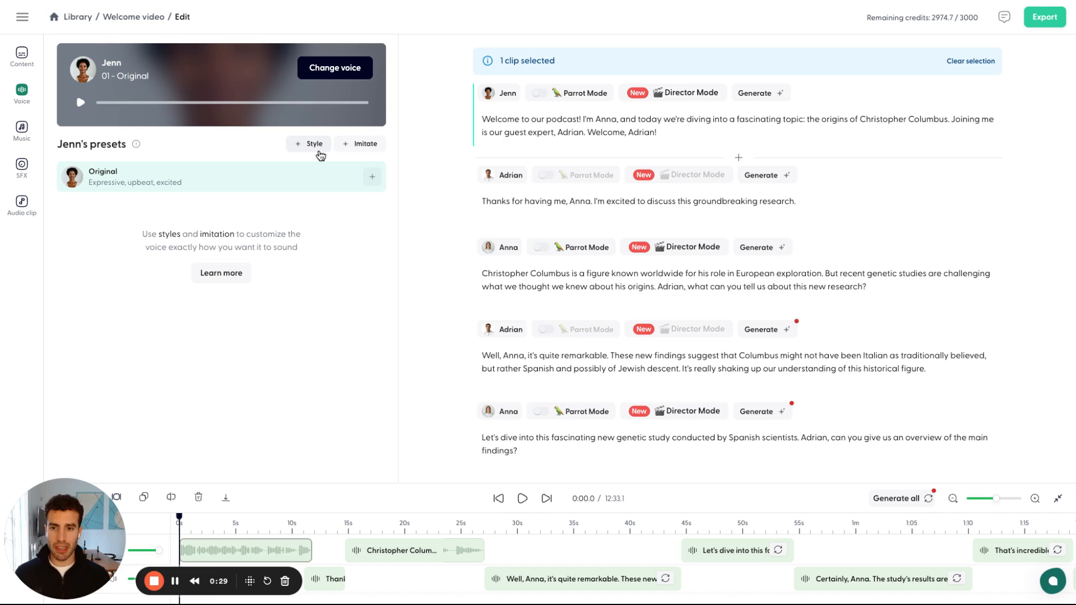
# - Create a new style for Jenn with the Excited tone and American accent
pyautogui.click(310, 144)
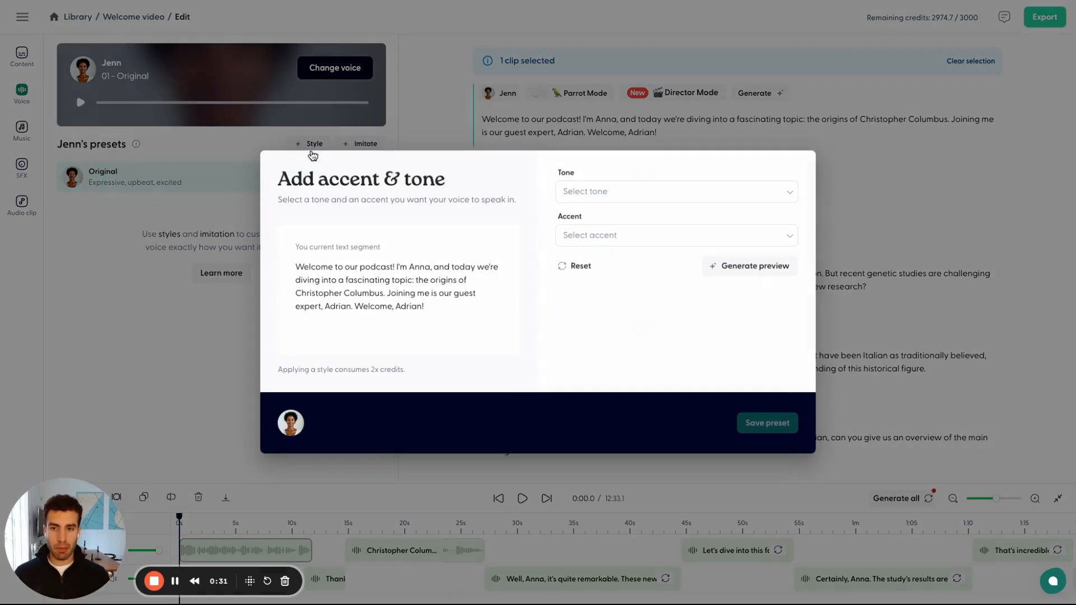
pyautogui.click(675, 192)
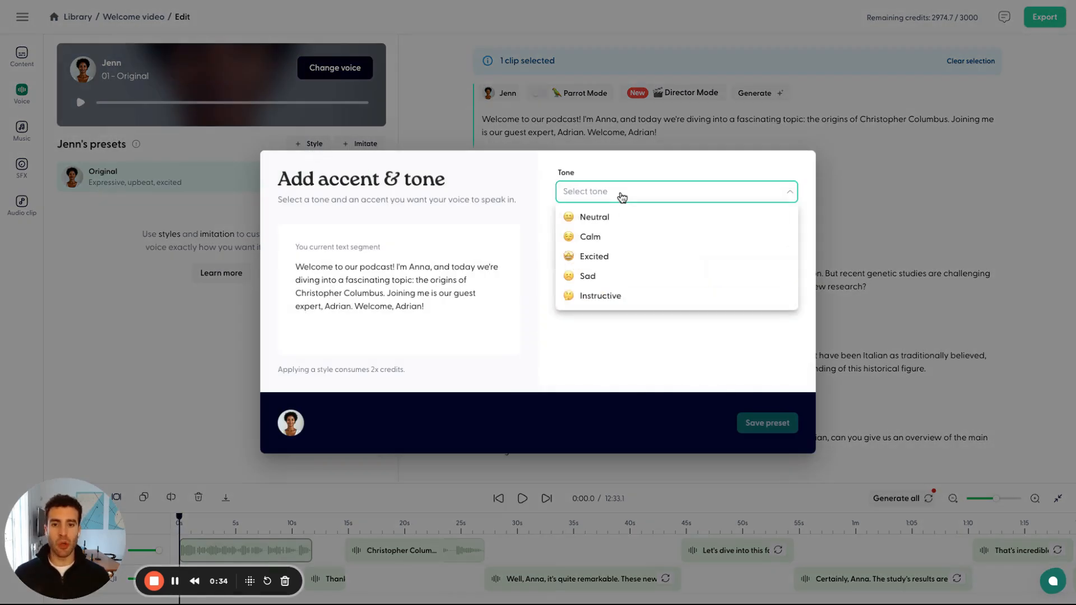
pyautogui.moveTo(594, 256)
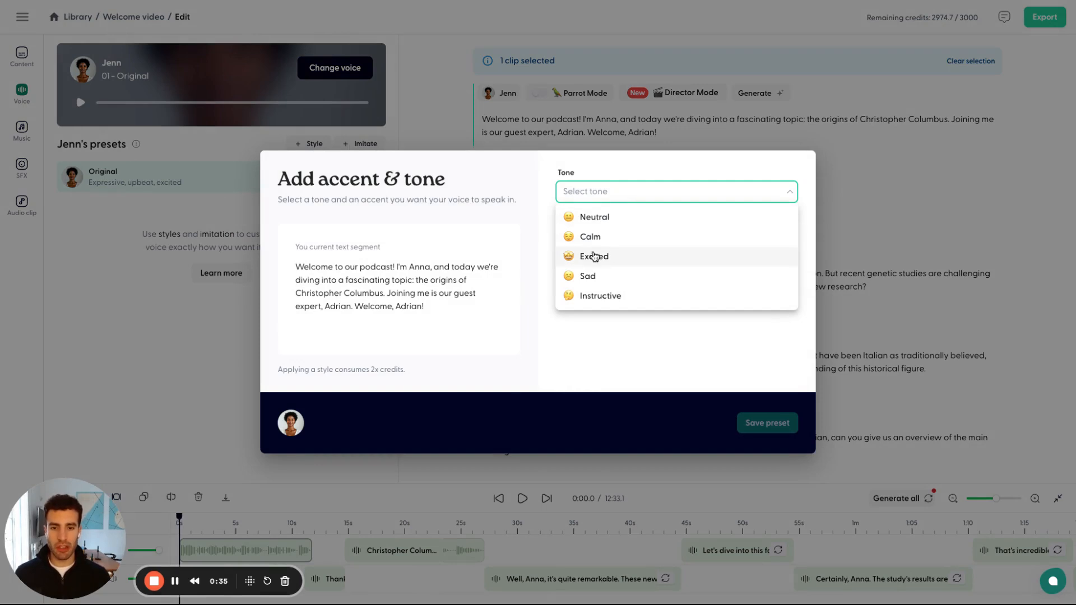
pyautogui.click(593, 255)
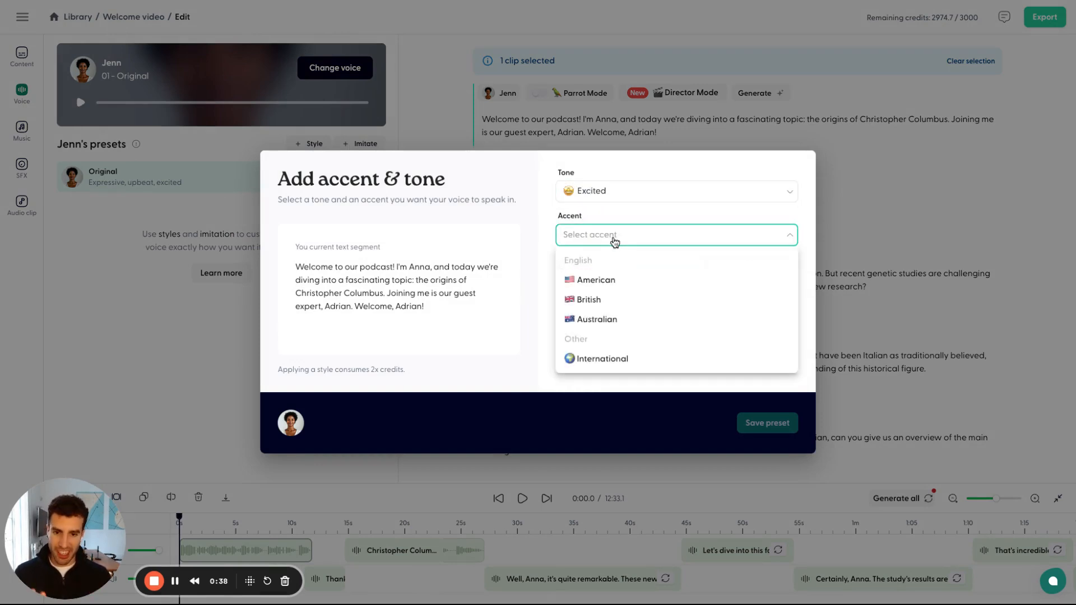
pyautogui.moveTo(598, 284)
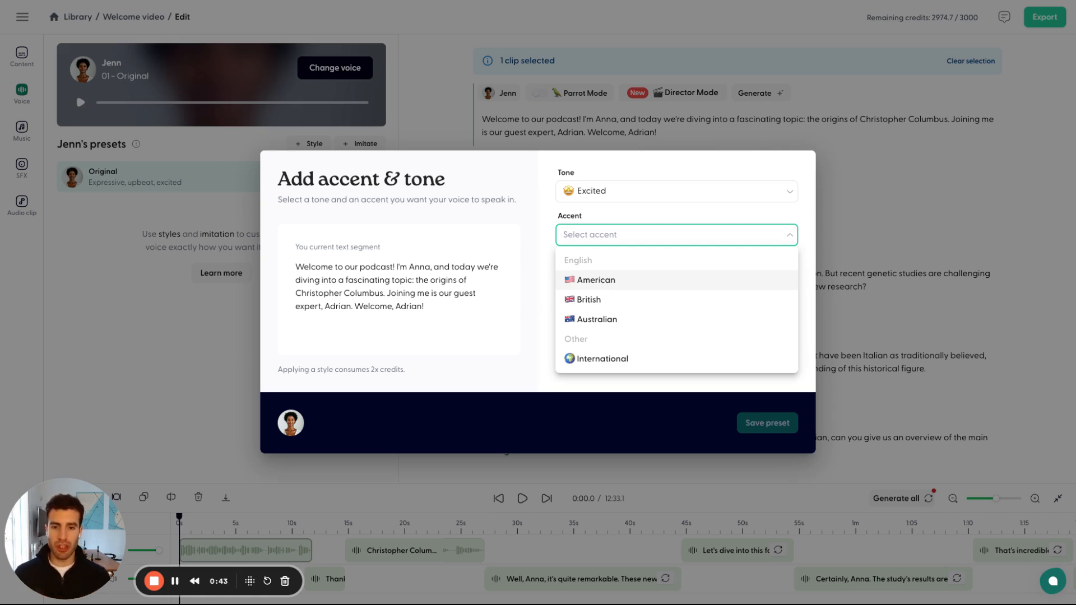
pyautogui.click(594, 280)
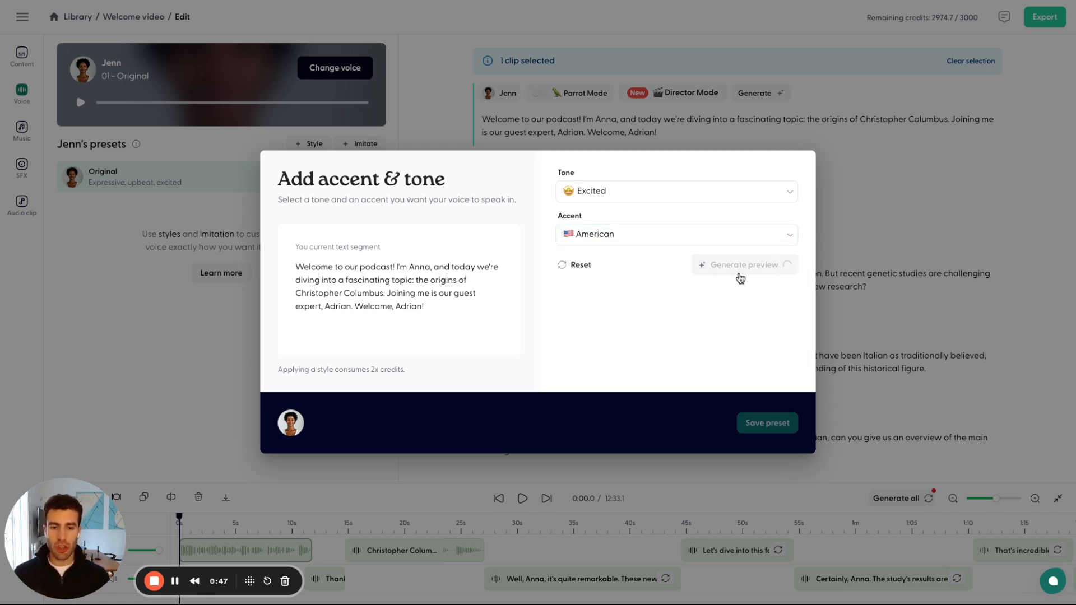
pyautogui.moveTo(707, 333)
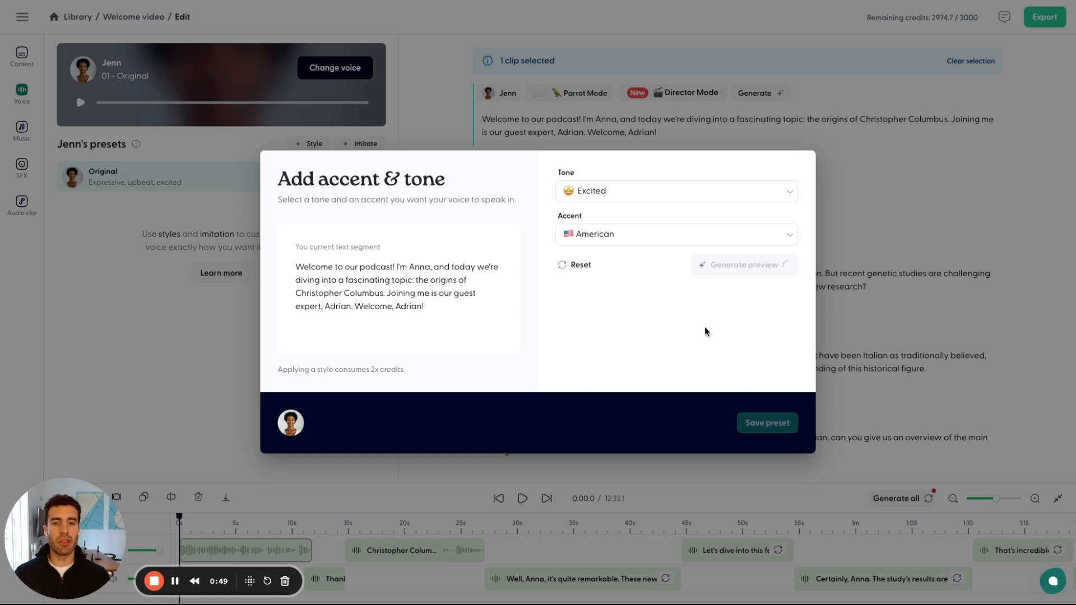
pyautogui.moveTo(447, 317)
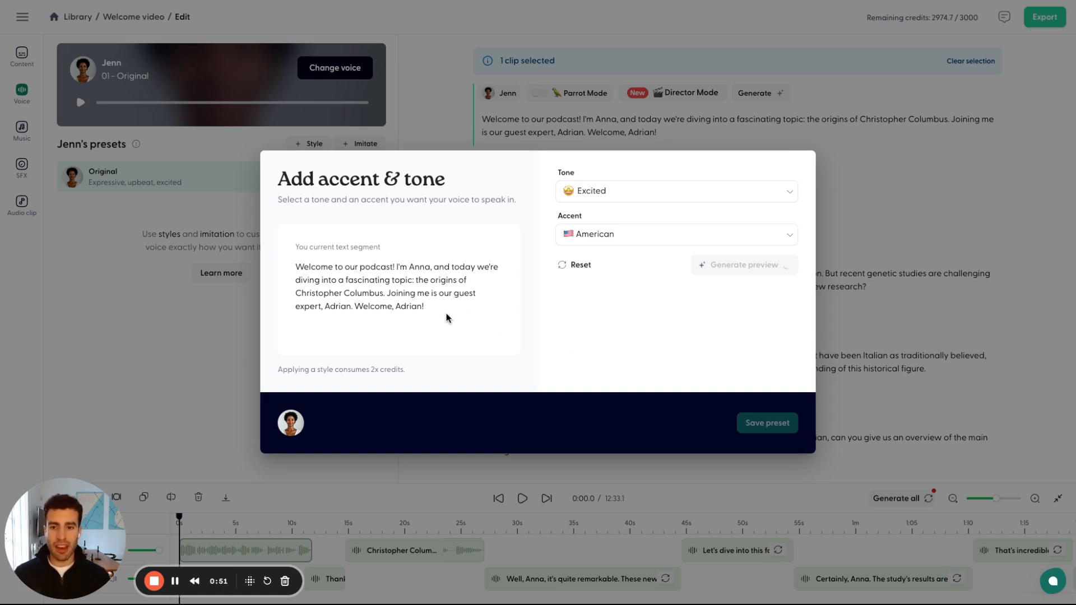
# - Play the excited American preview of the welcome line and save it as a preset
pyautogui.click(743, 264)
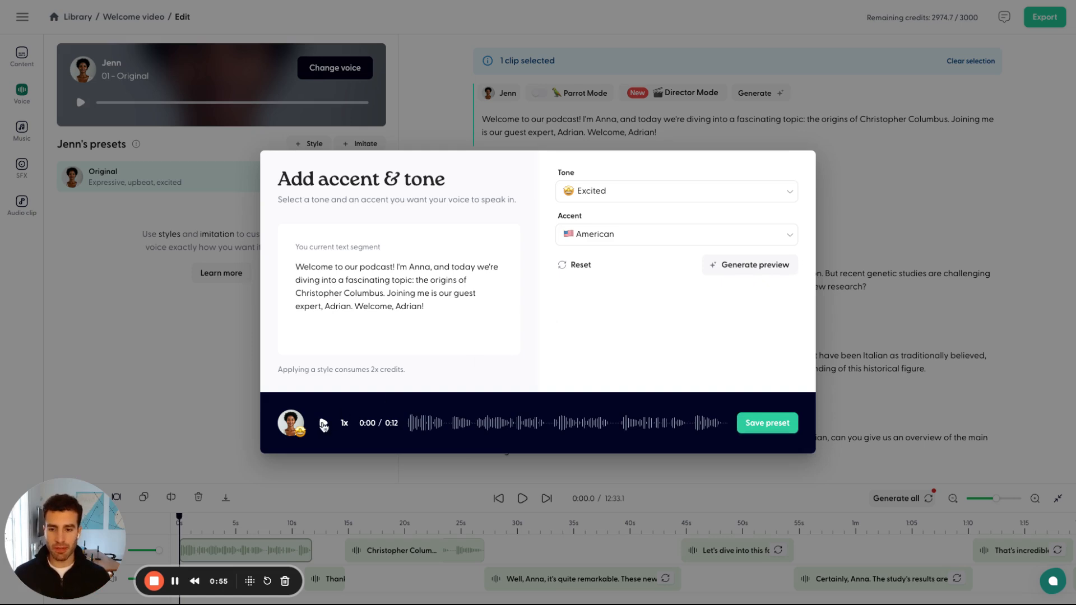
pyautogui.click(323, 423)
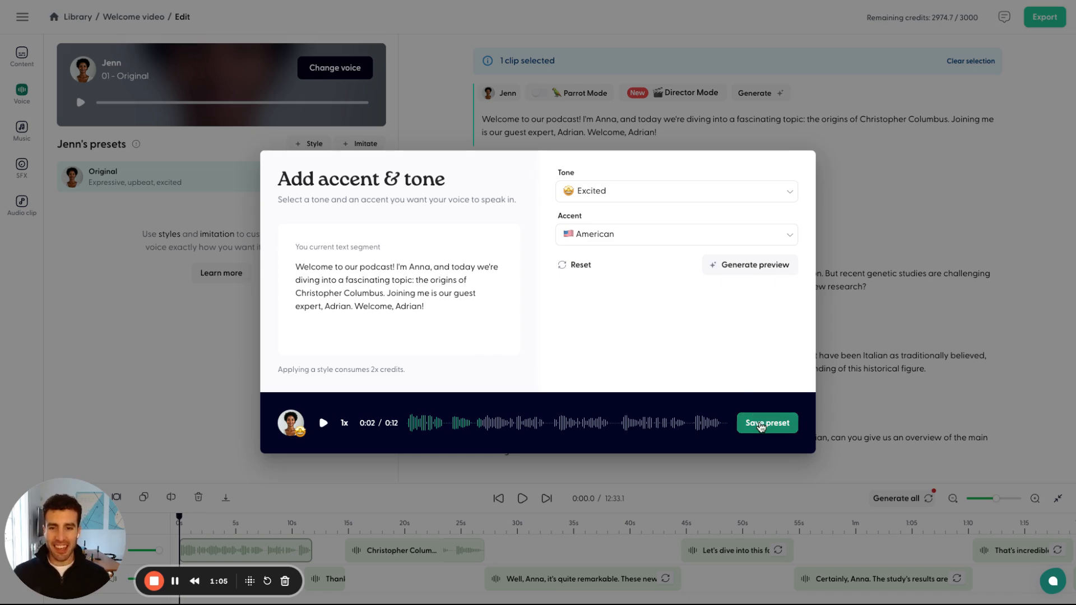
pyautogui.click(767, 422)
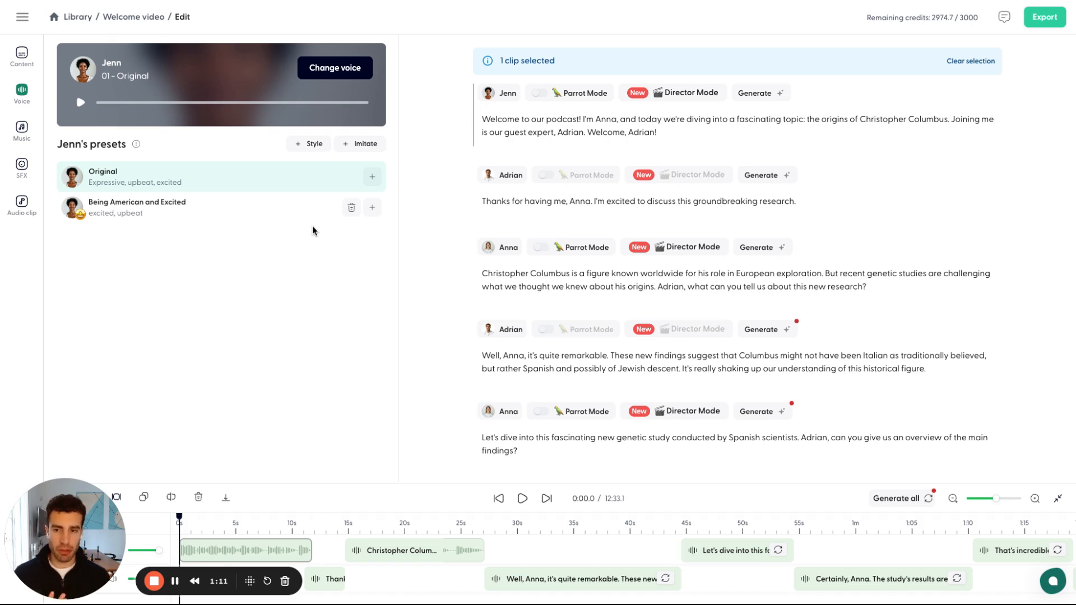
pyautogui.moveTo(252, 275)
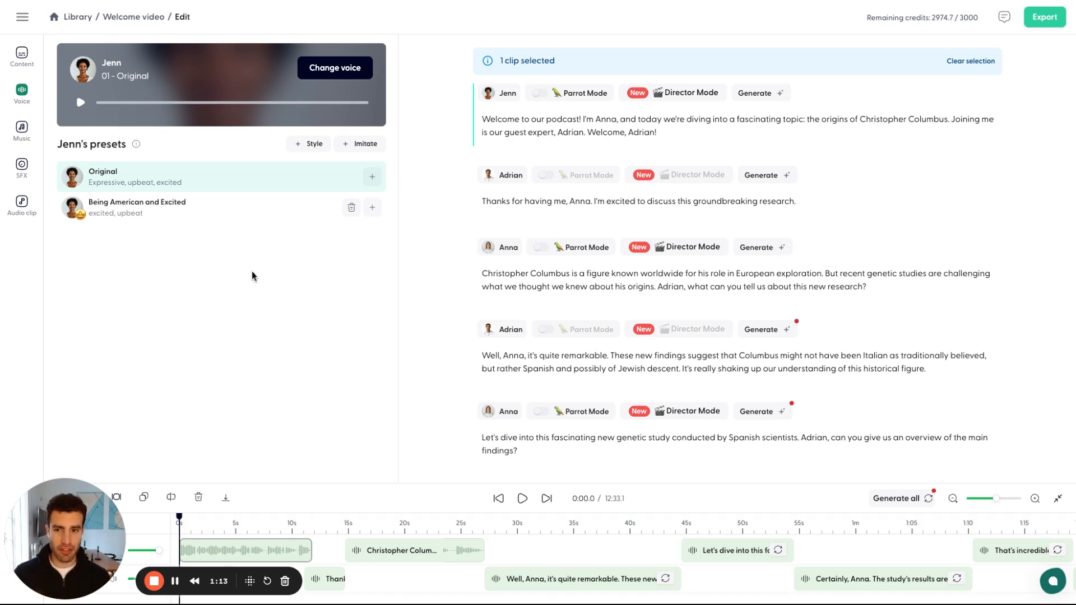
pyautogui.moveTo(243, 282)
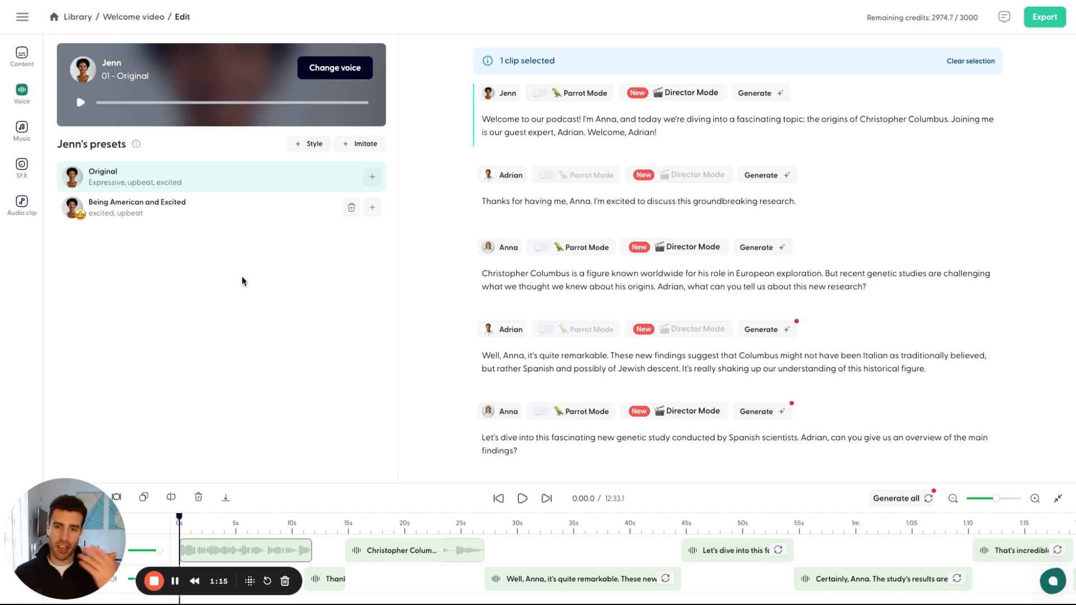
pyautogui.click(373, 207)
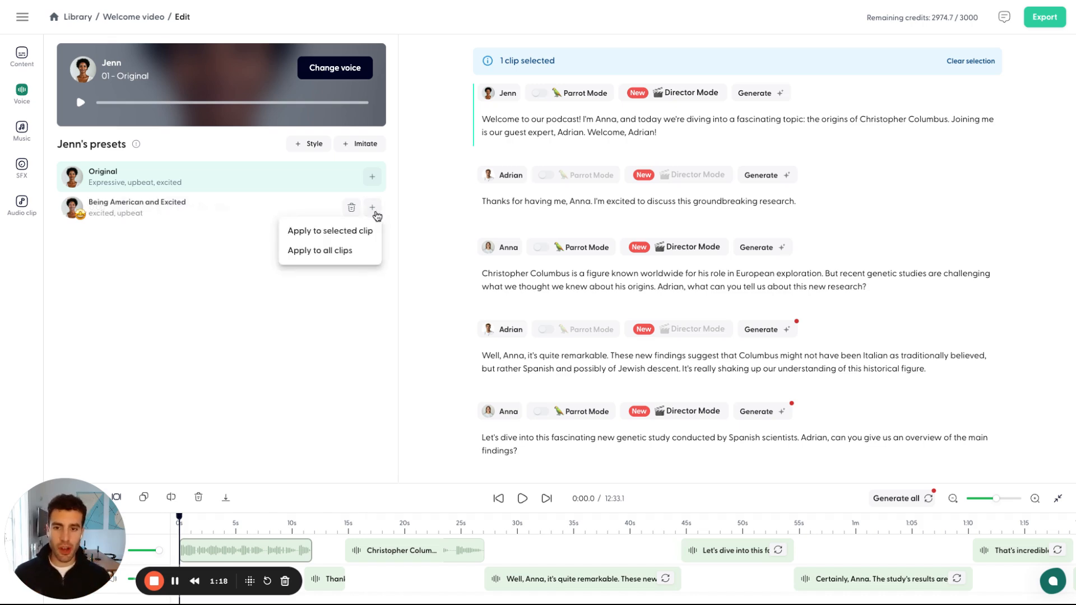
pyautogui.click(330, 230)
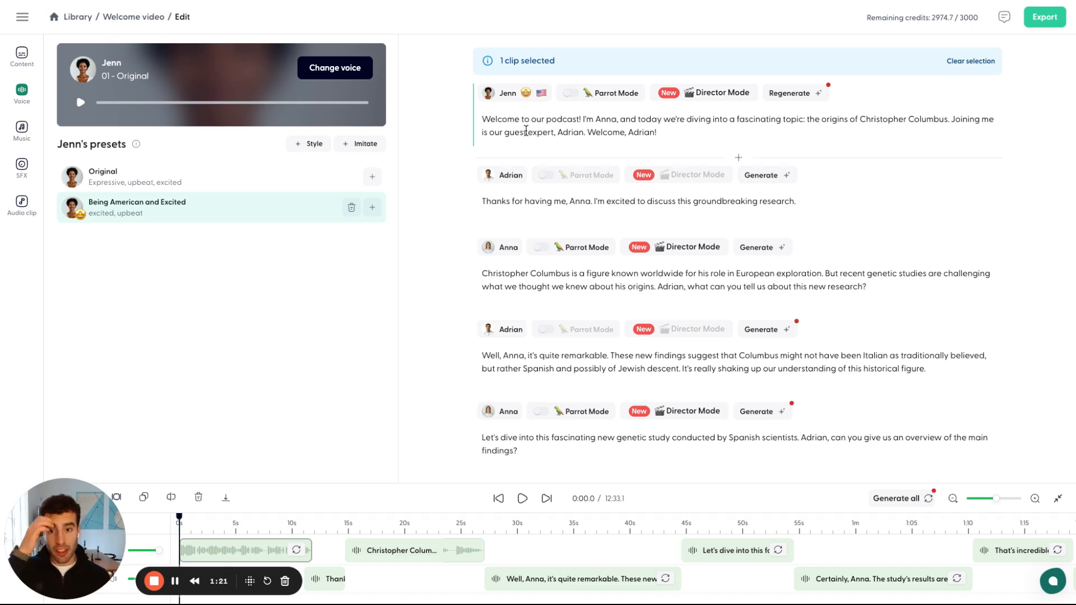
pyautogui.moveTo(144, 252)
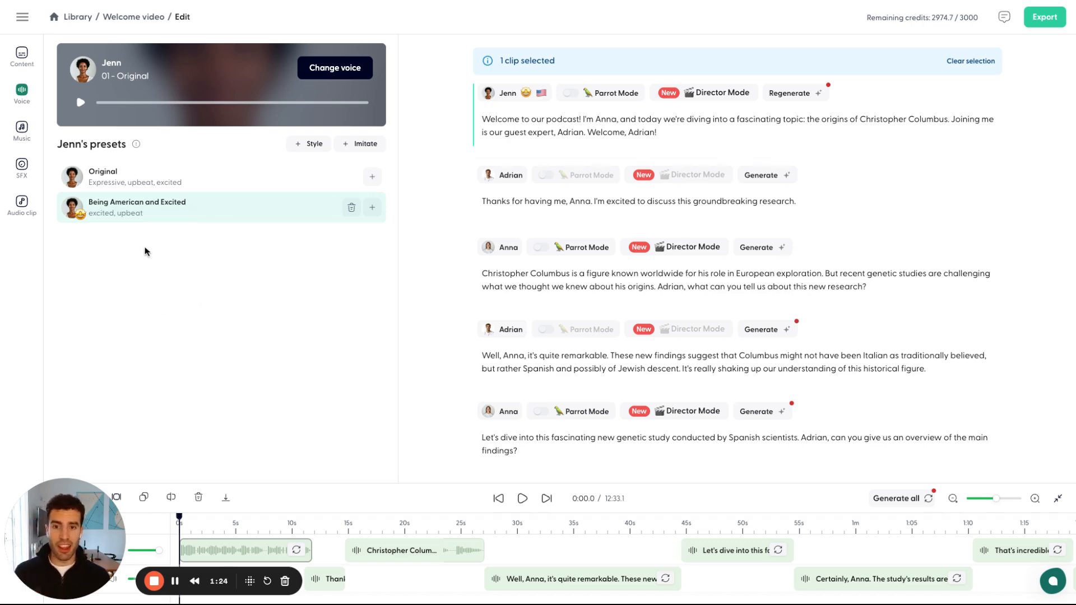
pyautogui.moveTo(589, 228)
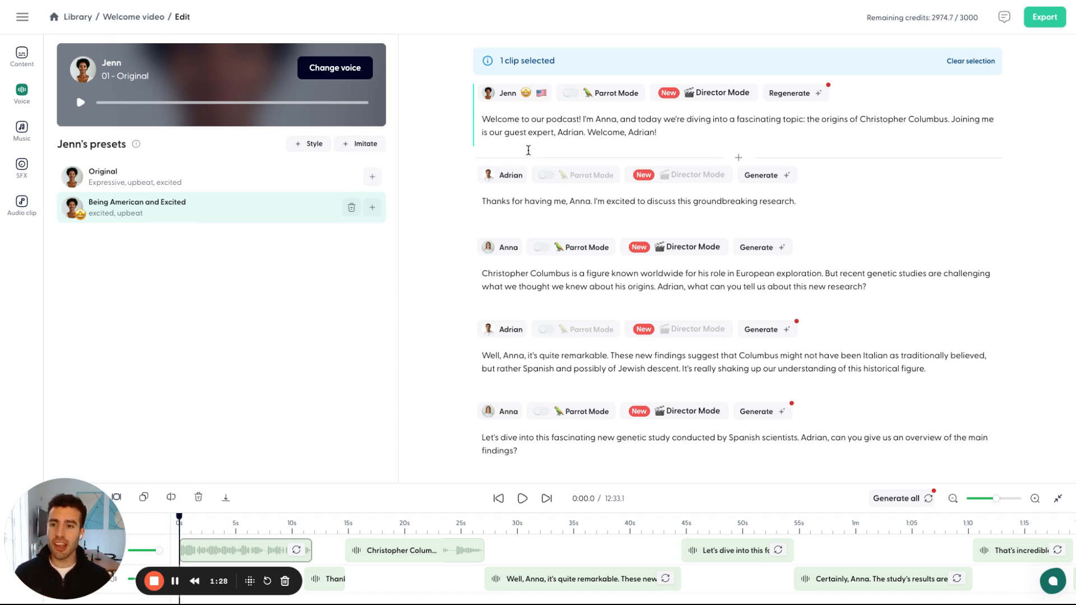
pyautogui.moveTo(516, 98)
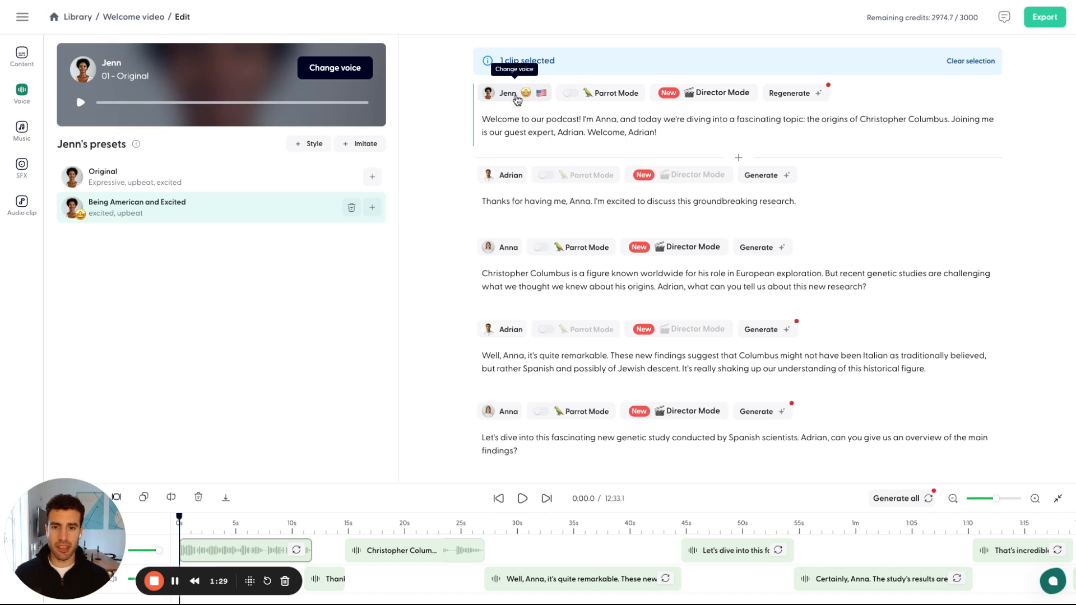
pyautogui.moveTo(157, 336)
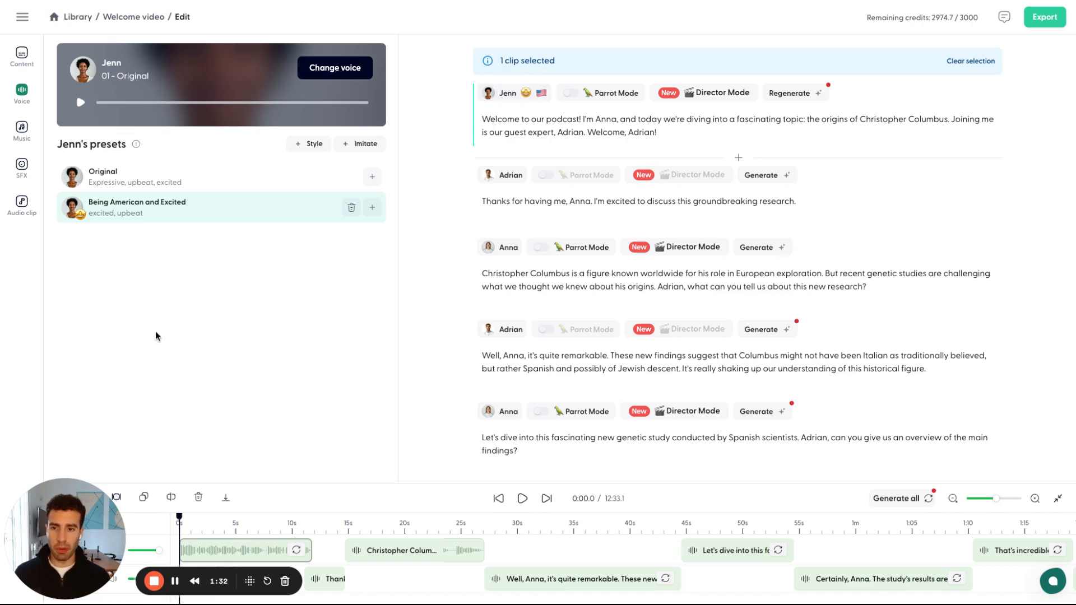
pyautogui.moveTo(272, 274)
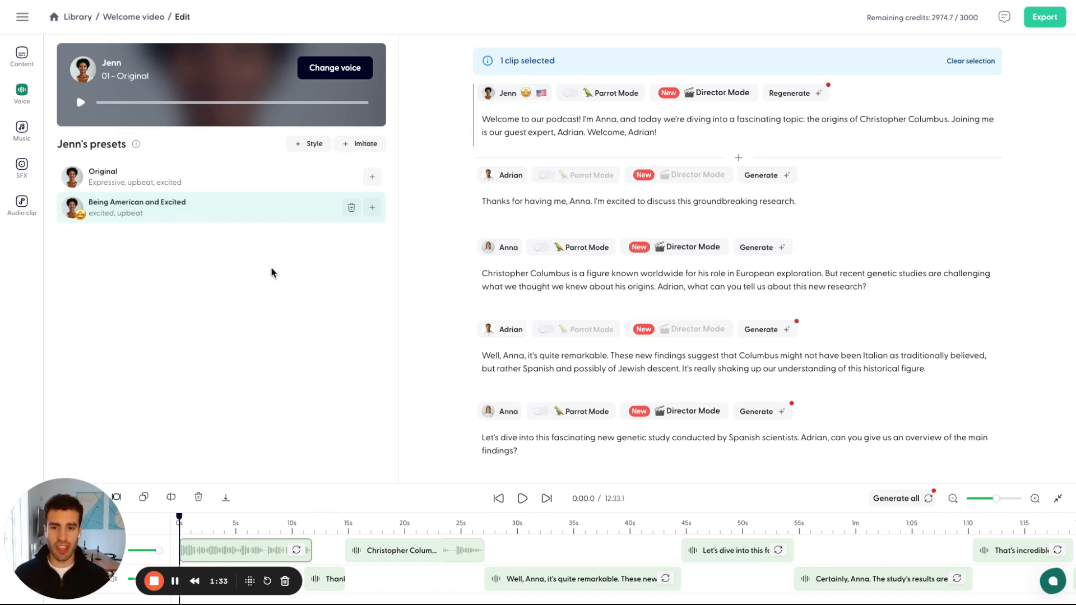
pyautogui.moveTo(178, 352)
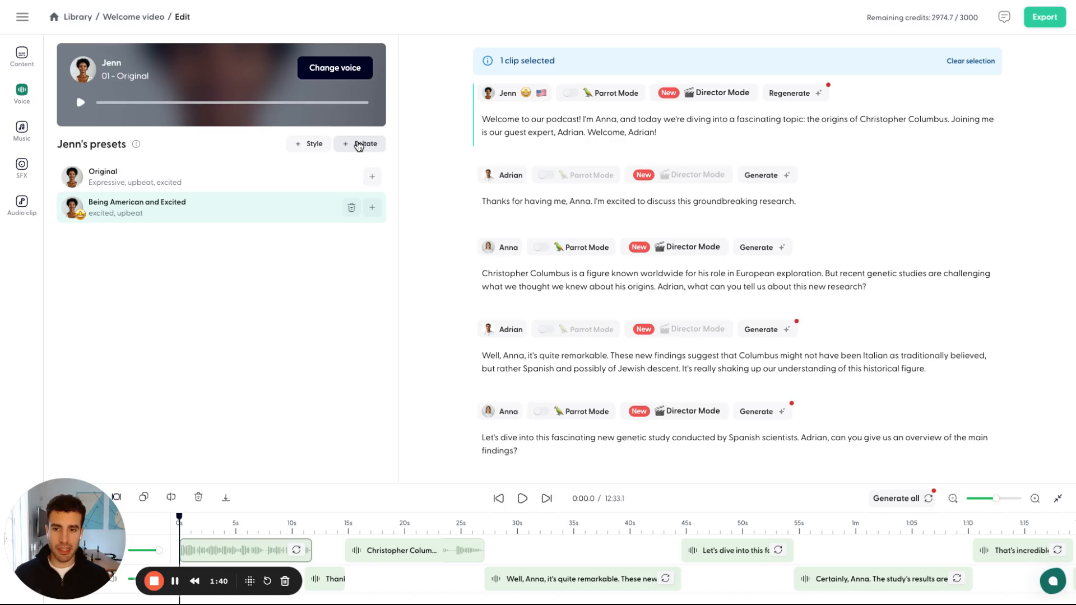
# - Start an Imitate preset, search 'gio', sample Giovanni's voice and generate Jenn's imitation preview
pyautogui.click(359, 145)
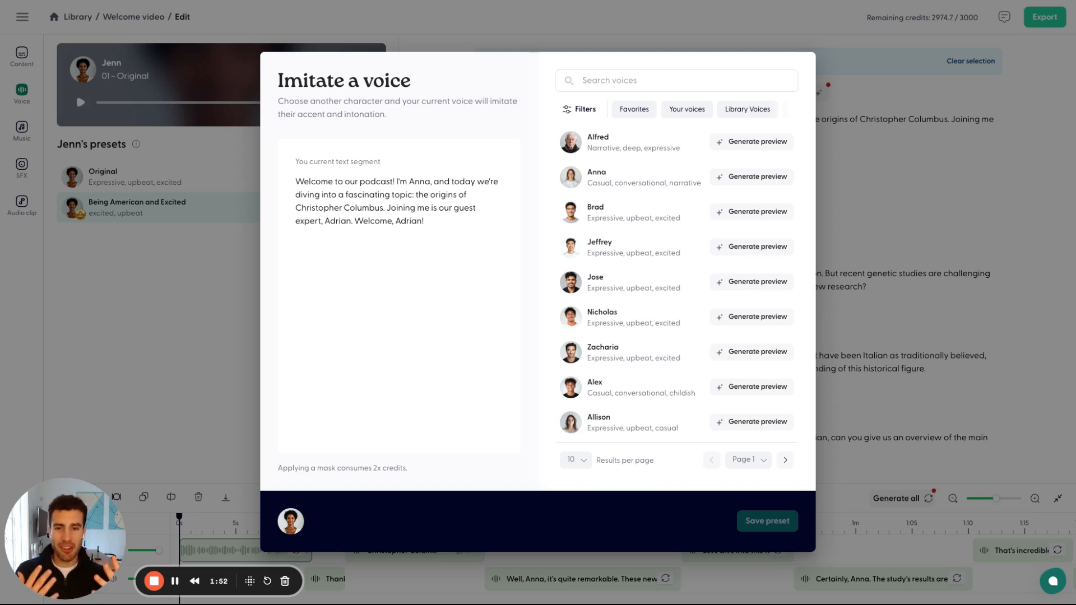
pyautogui.click(676, 81)
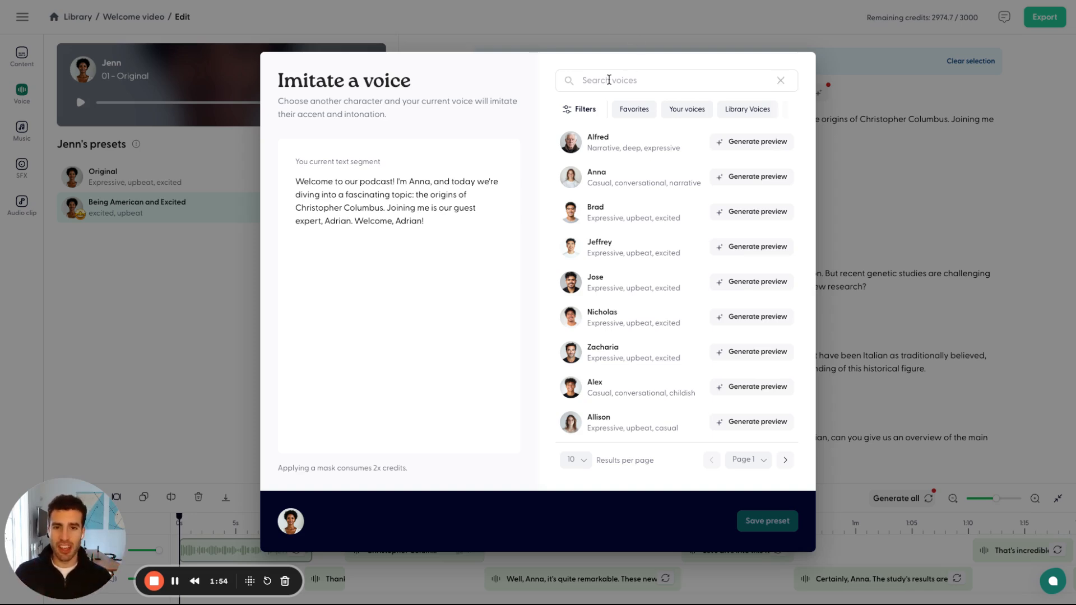
pyautogui.write('gio')
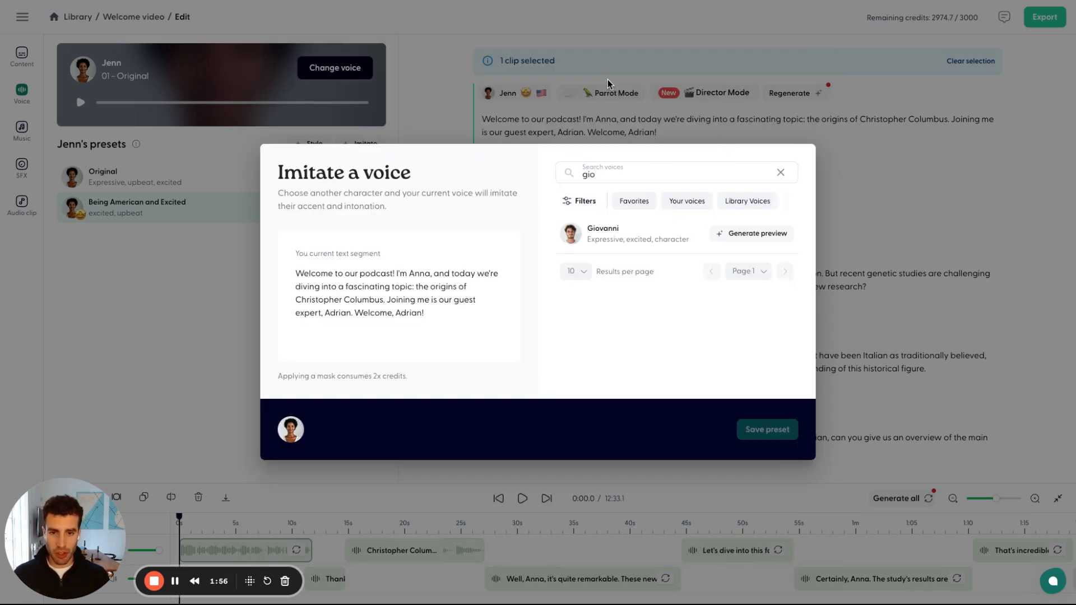
pyautogui.click(571, 233)
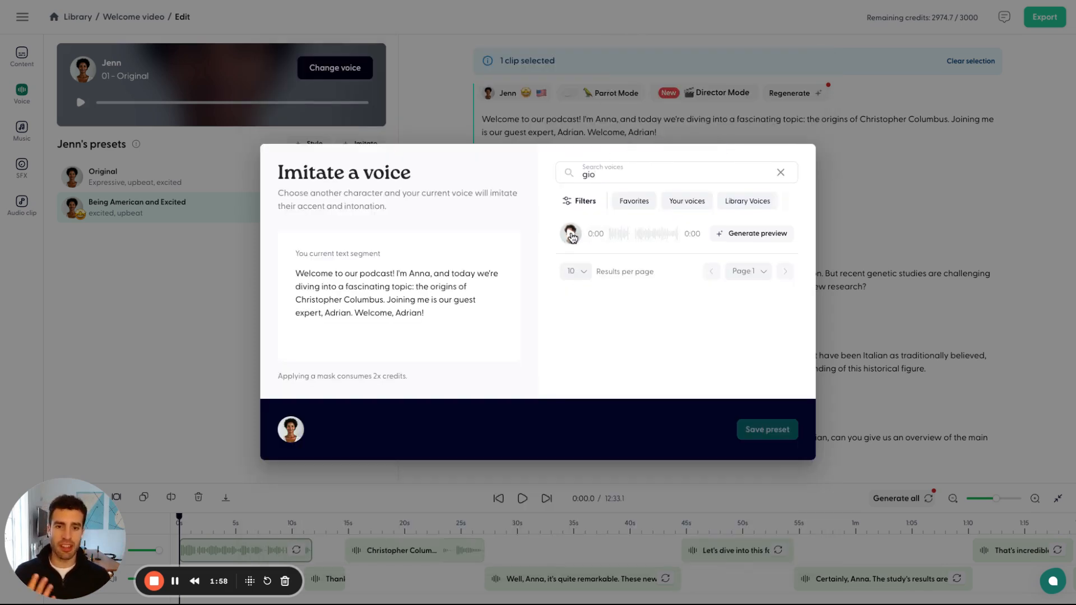
pyautogui.click(571, 233)
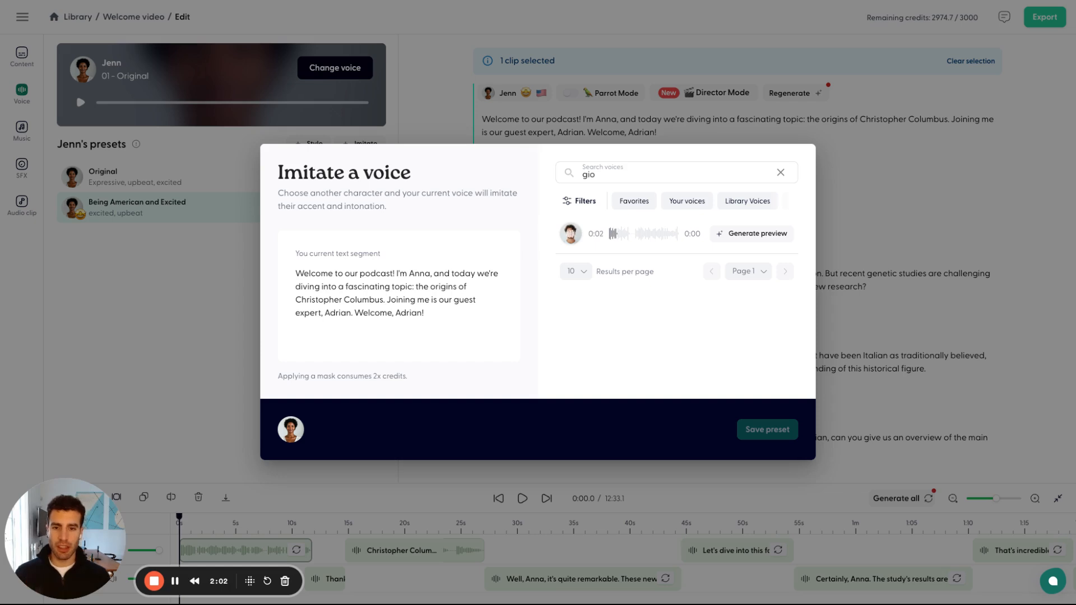
pyautogui.click(750, 234)
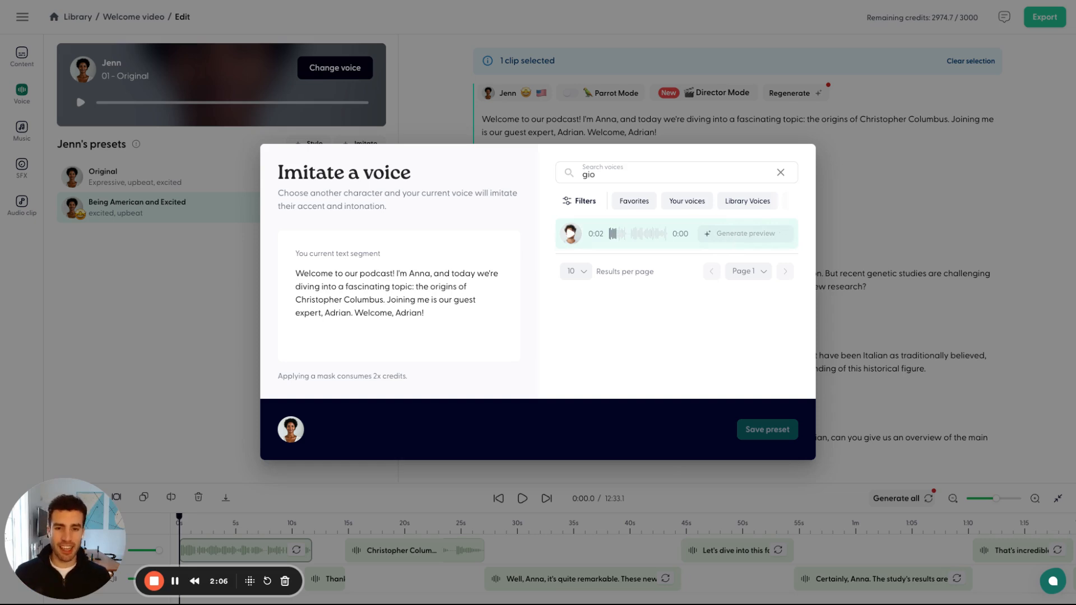
# - Play and pause Jenn's Giovanni-imitation preview, then save it as a preset
pyautogui.click(745, 233)
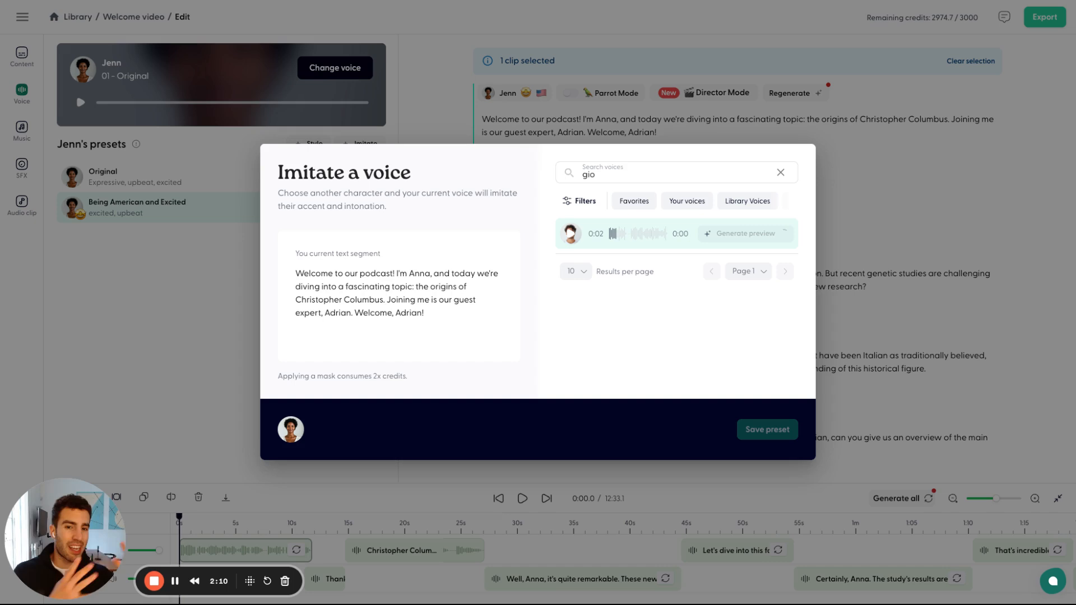
pyautogui.click(744, 233)
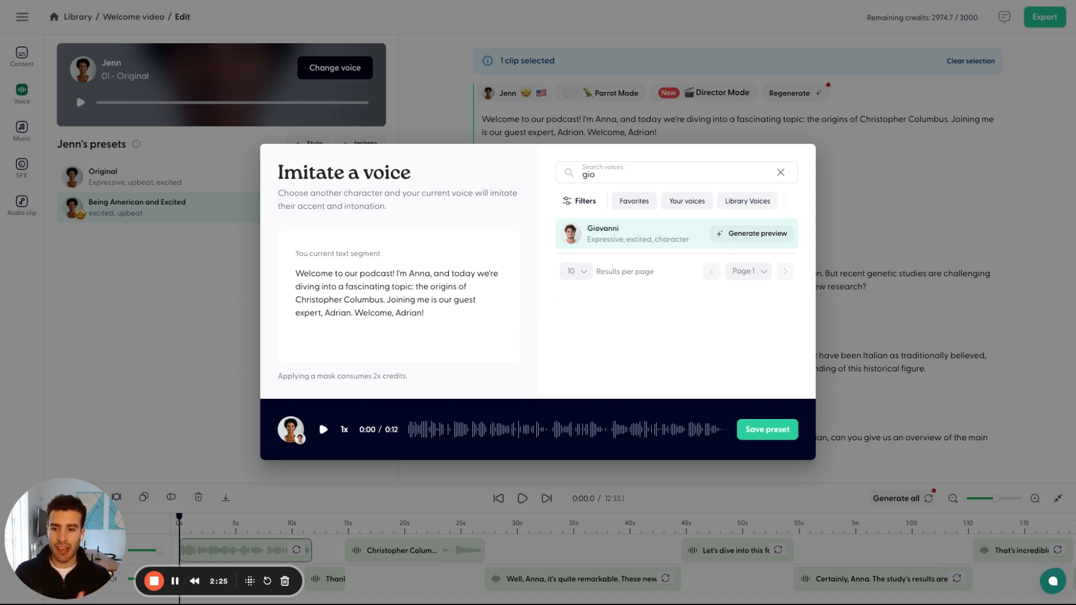
pyautogui.moveTo(408, 391)
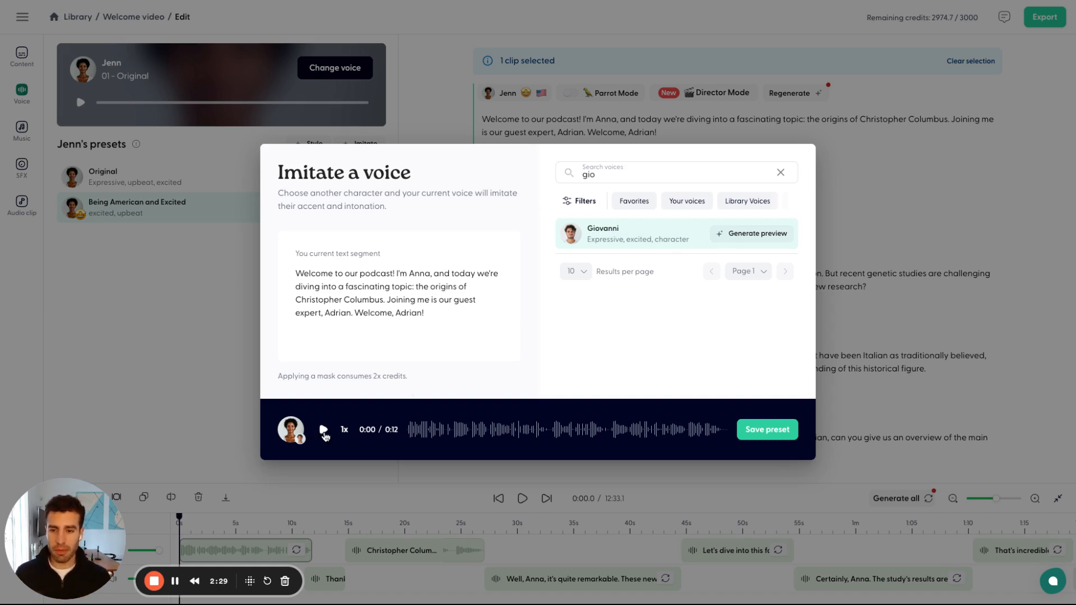
pyautogui.click(323, 429)
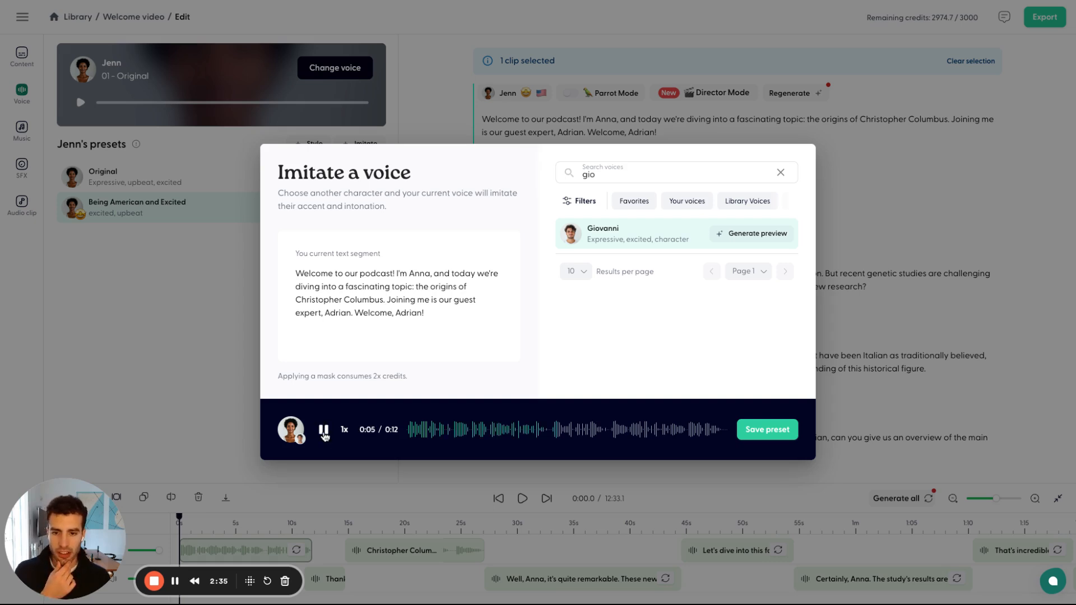
pyautogui.click(323, 429)
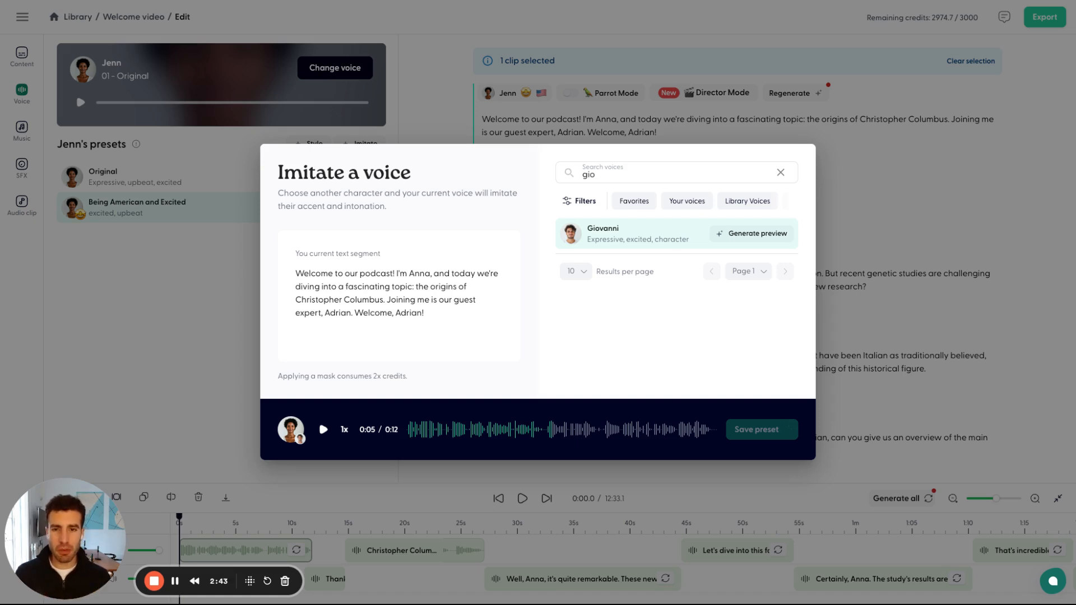
pyautogui.click(762, 429)
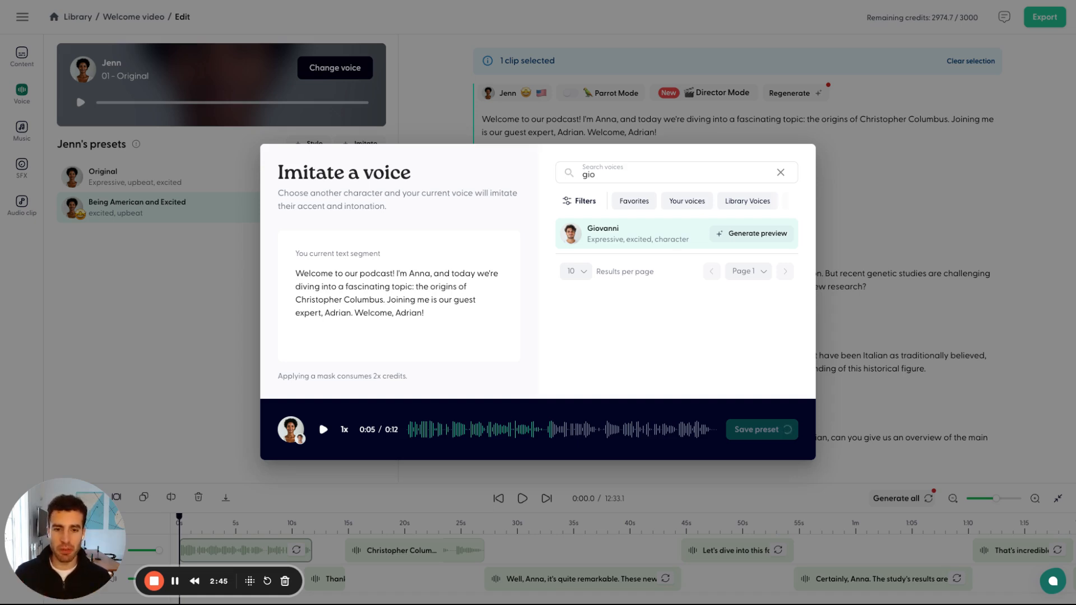